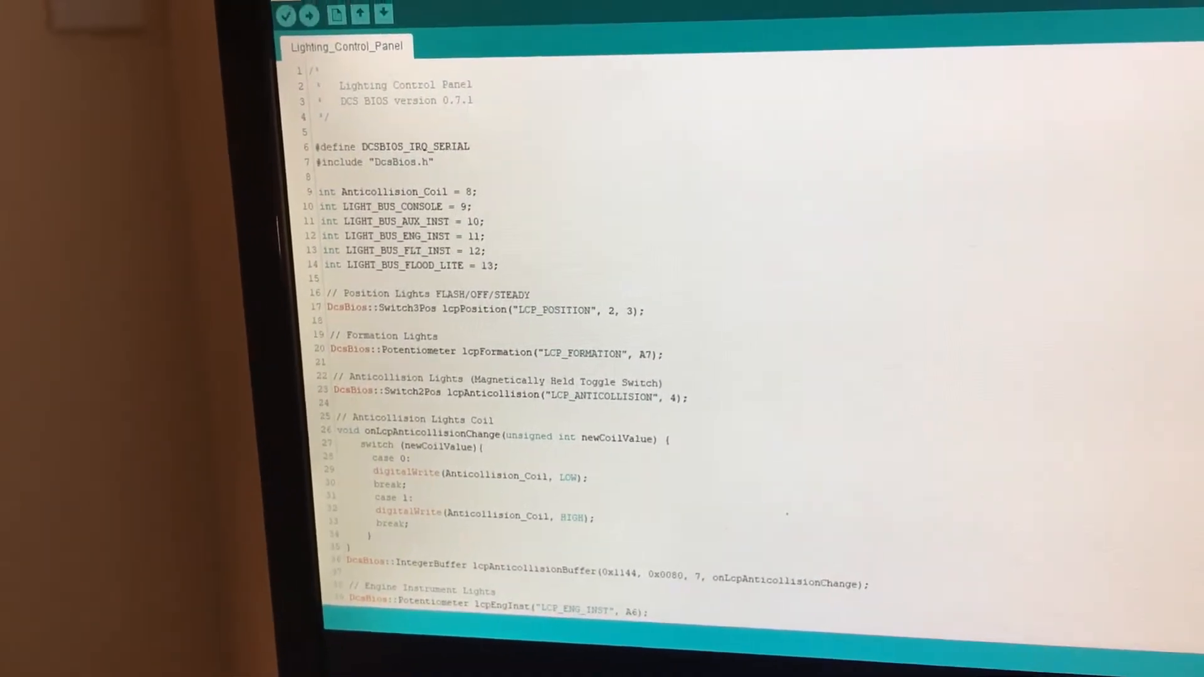
scroll("down", 3)
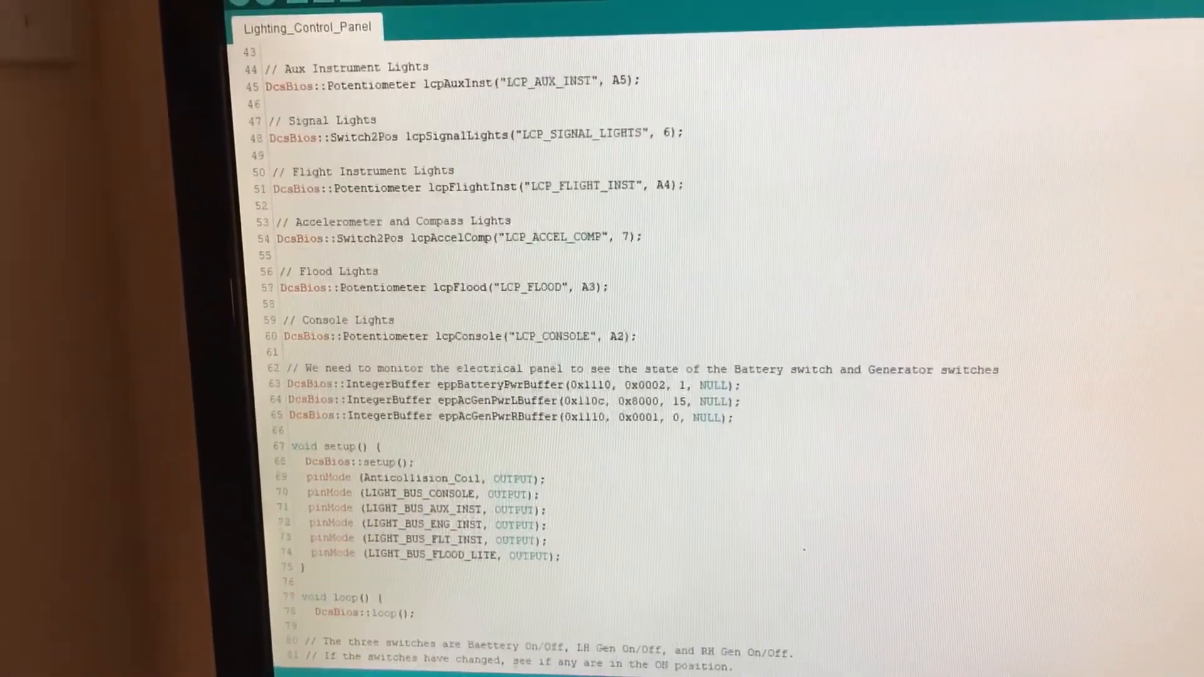
scroll("down", 3)
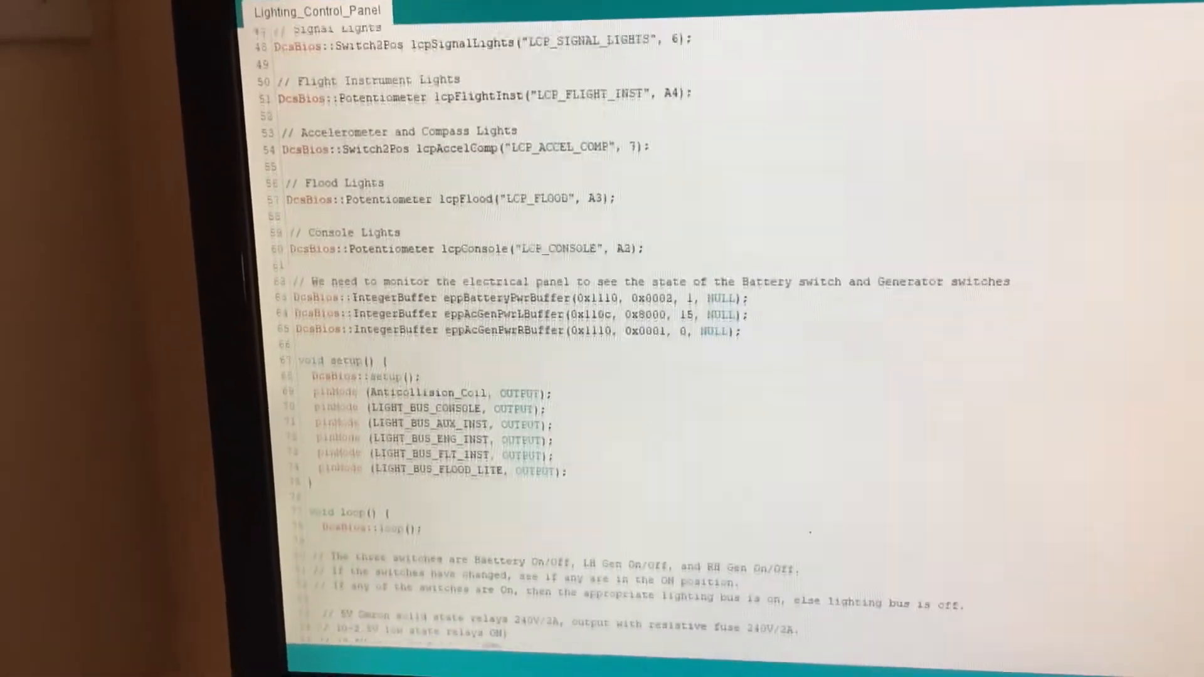
scroll("down", 3)
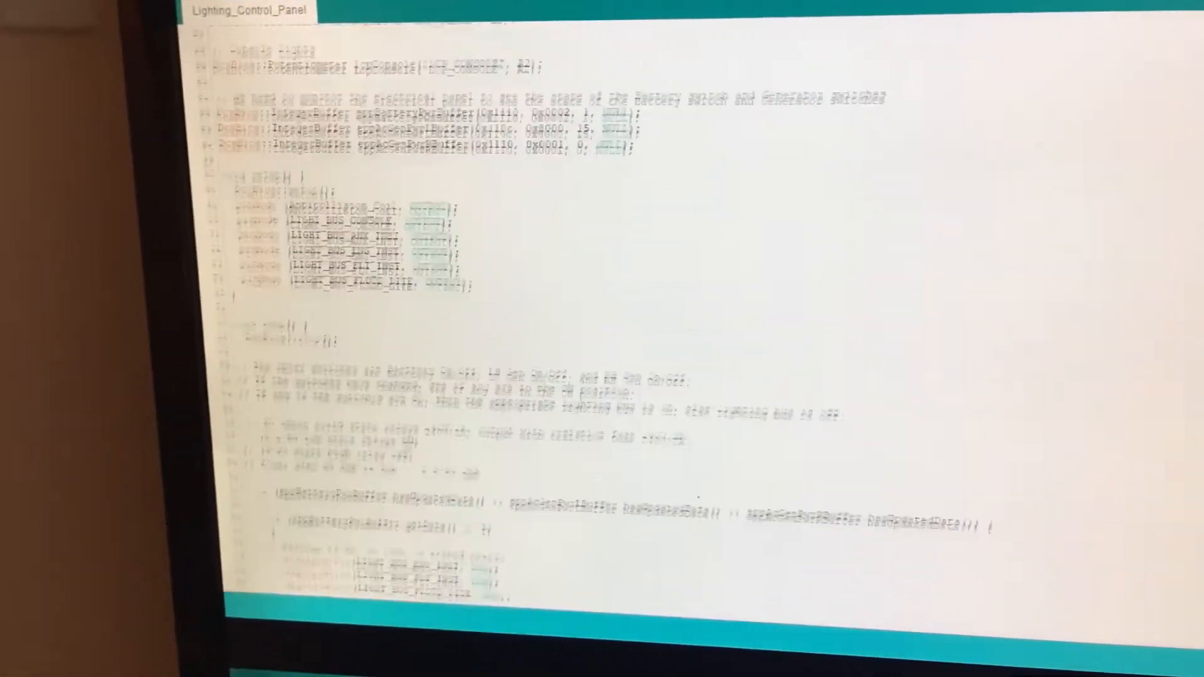
scroll("down", 3)
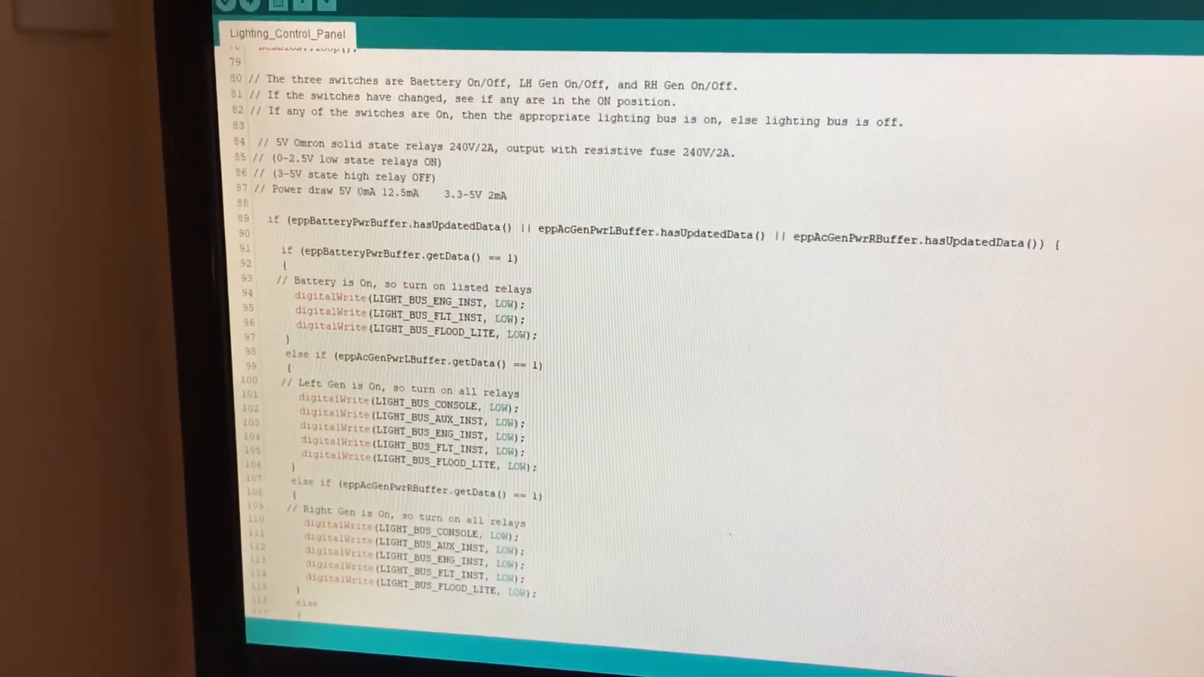
scroll("down", 3)
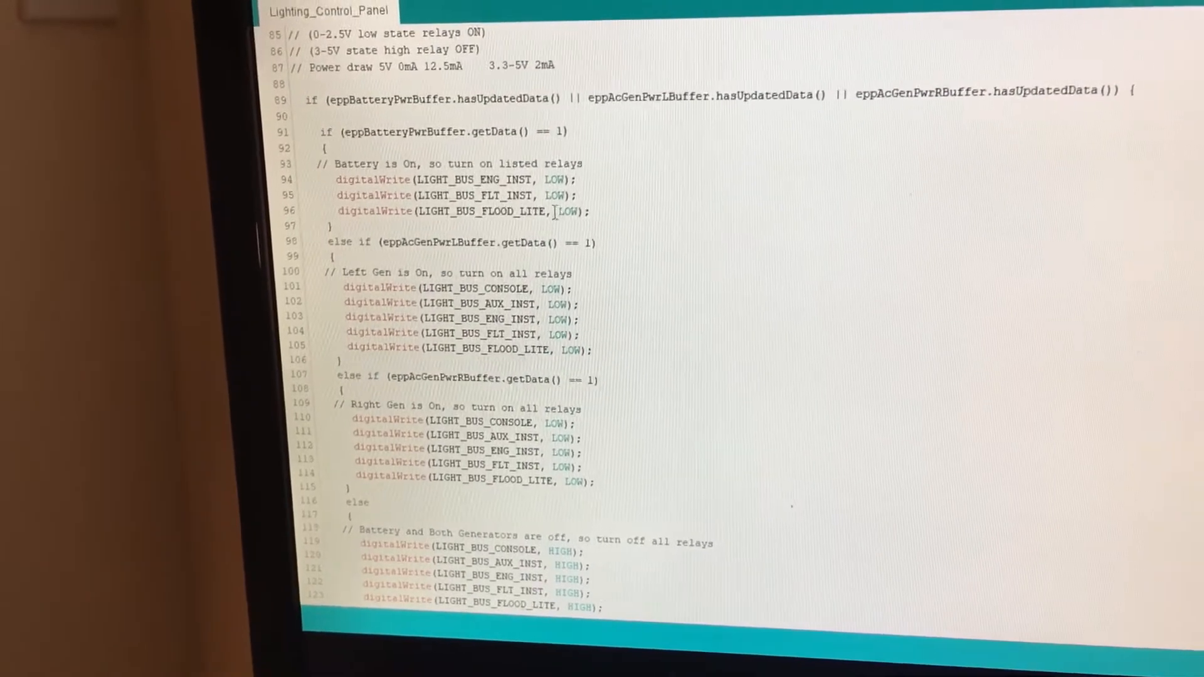
scroll("down", 3)
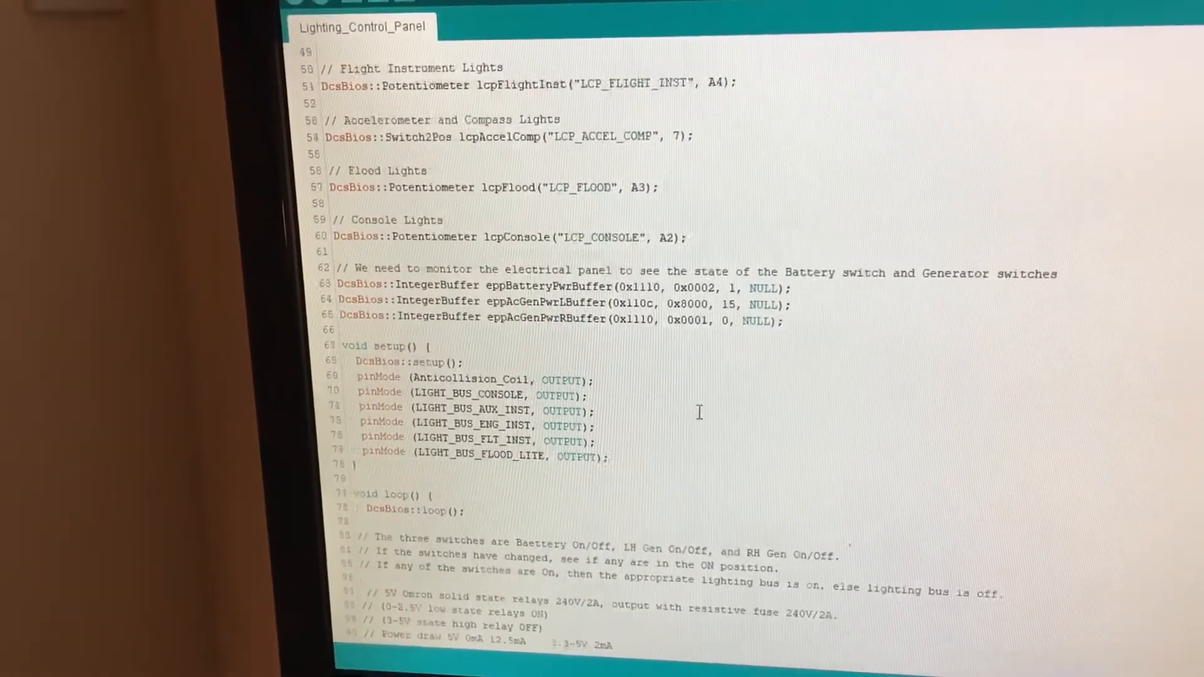
scroll("up", 3)
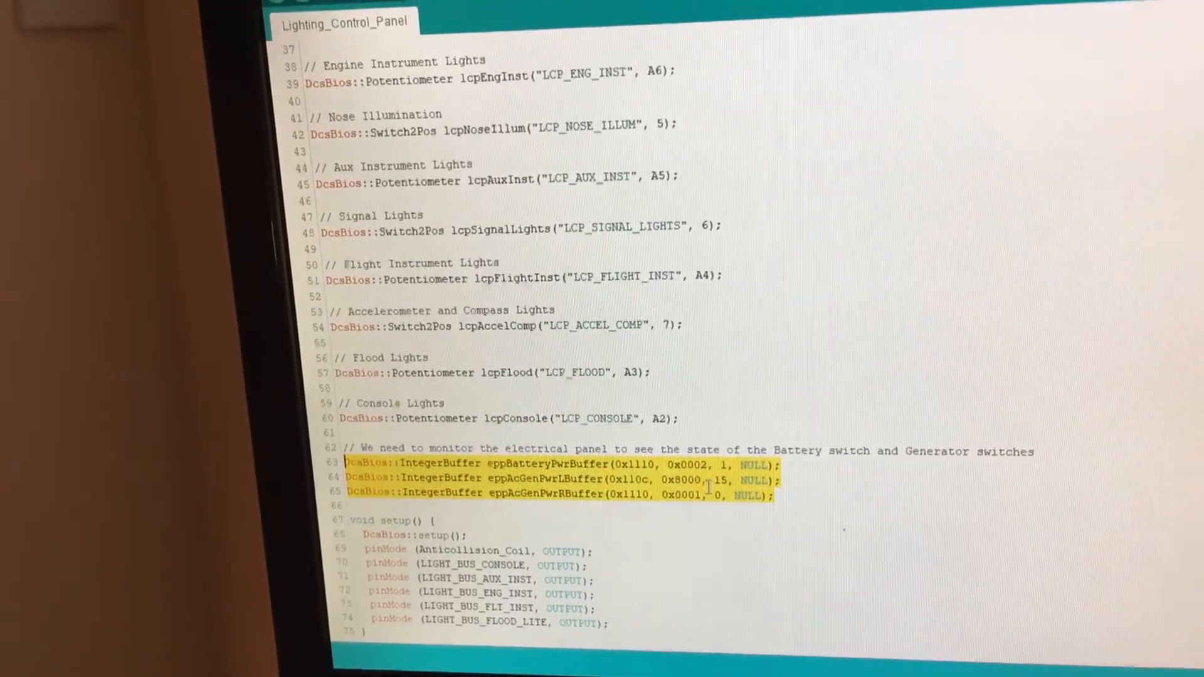
scroll("down", 3)
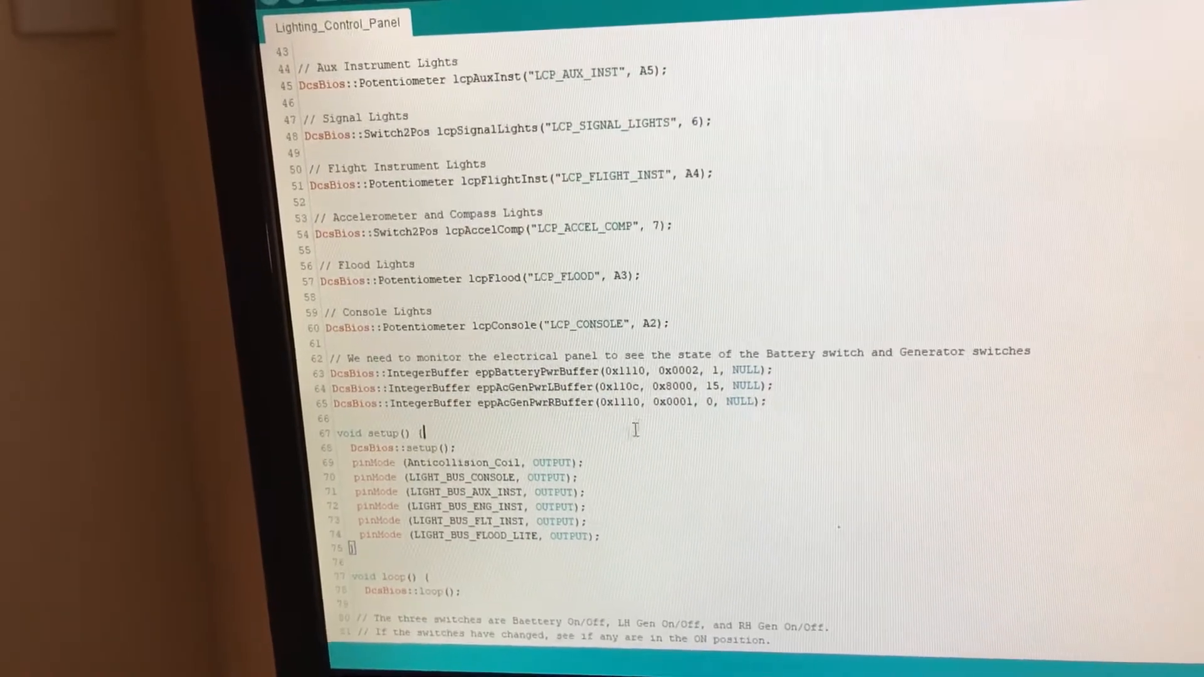
scroll("down", 3)
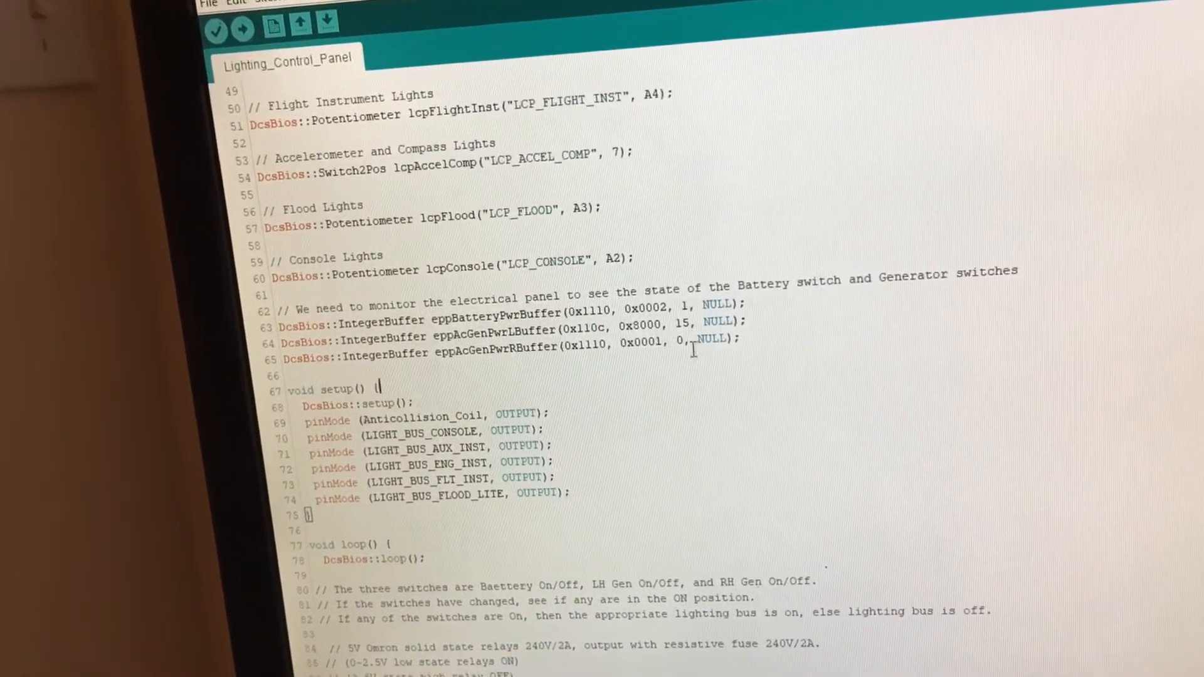
scroll("down", 3)
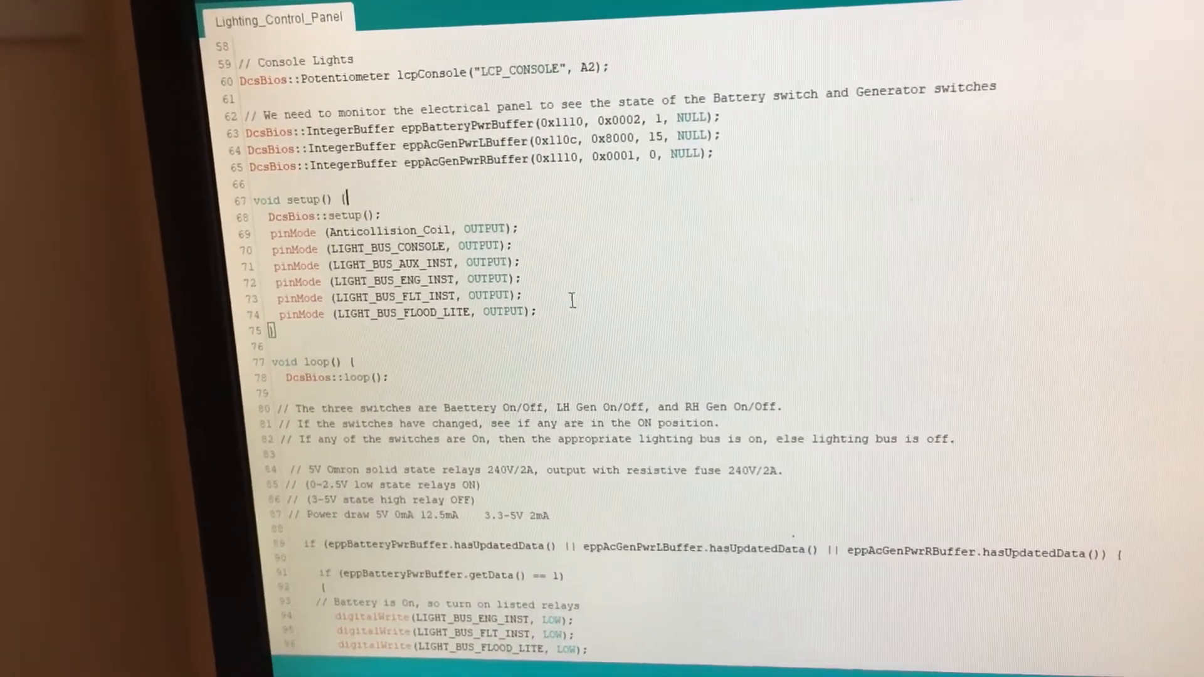
scroll("down", 3)
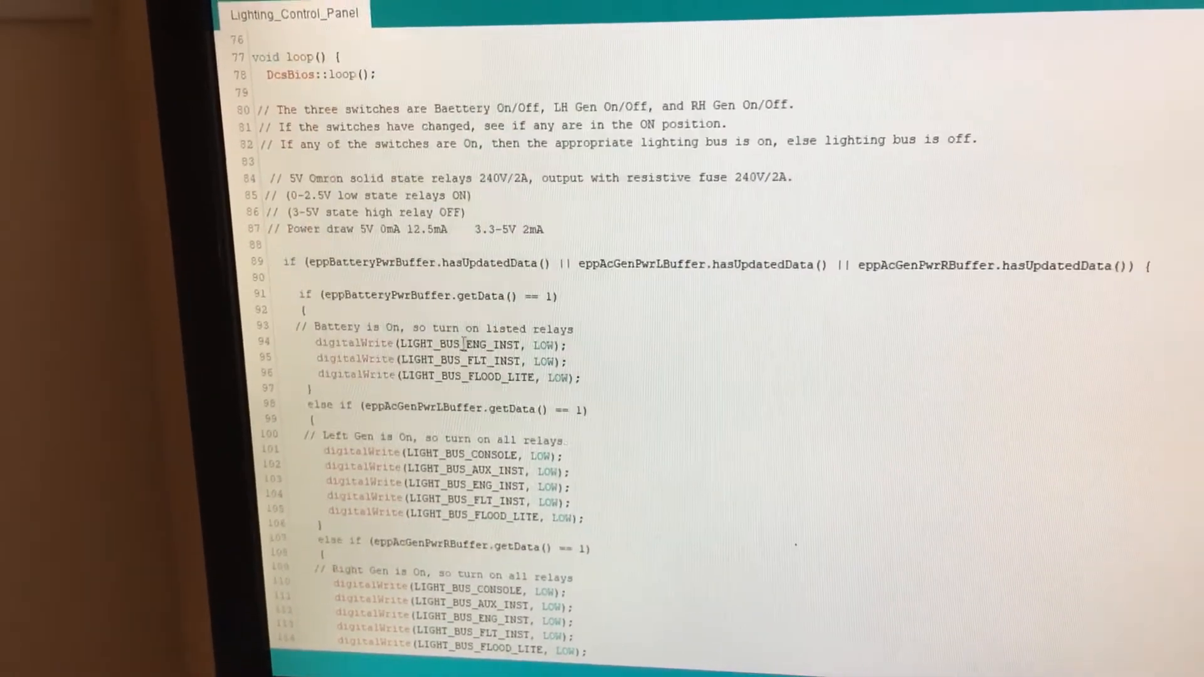